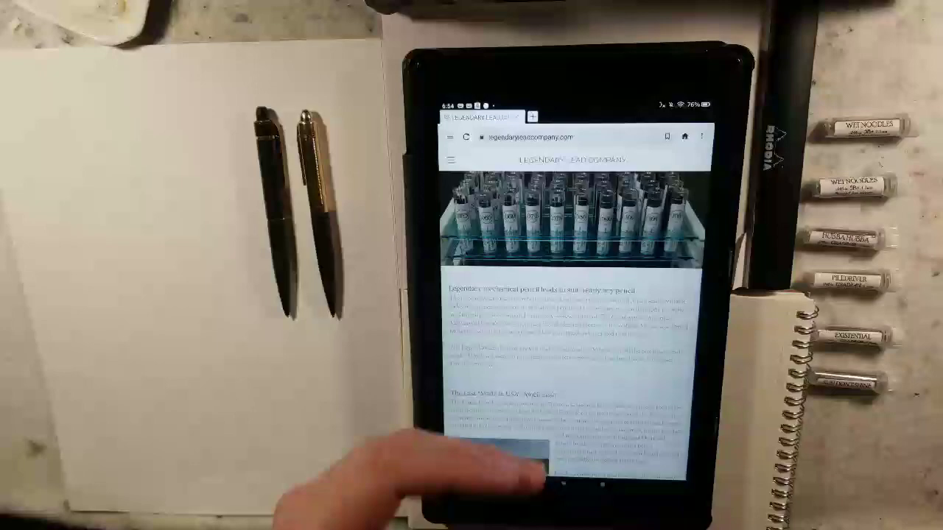
# - Navigate from the home page to the store's product listing grid
pyautogui.click(451, 159)
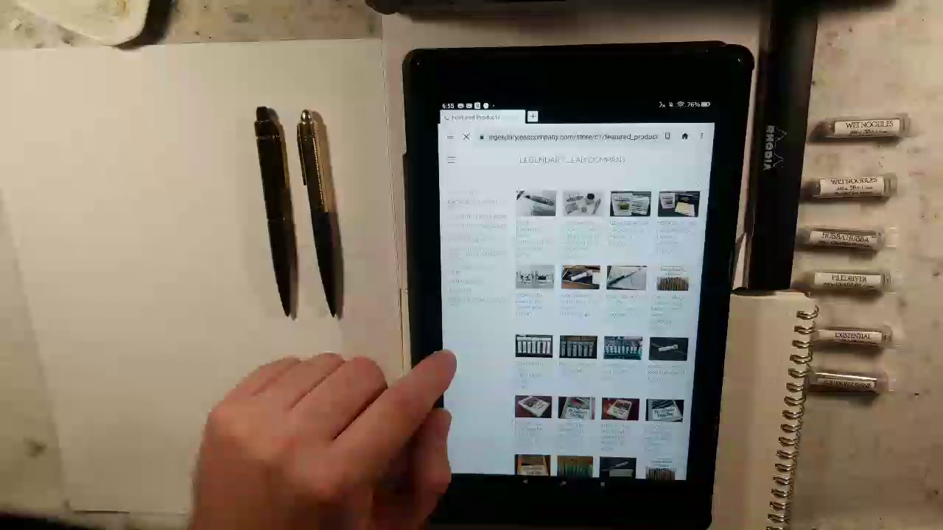
# - Scroll down through the Books category listings of mechanical pencil books
pyautogui.scroll(-3)
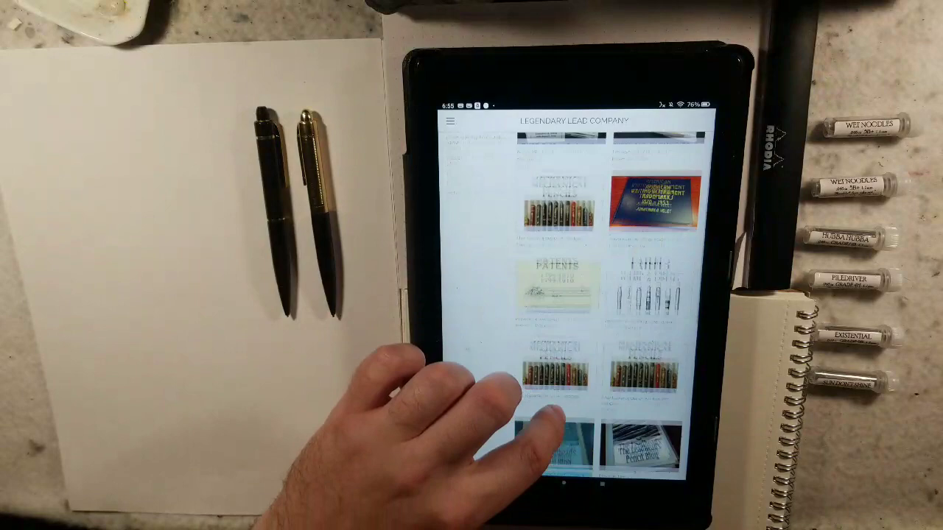
pyautogui.scroll(-3)
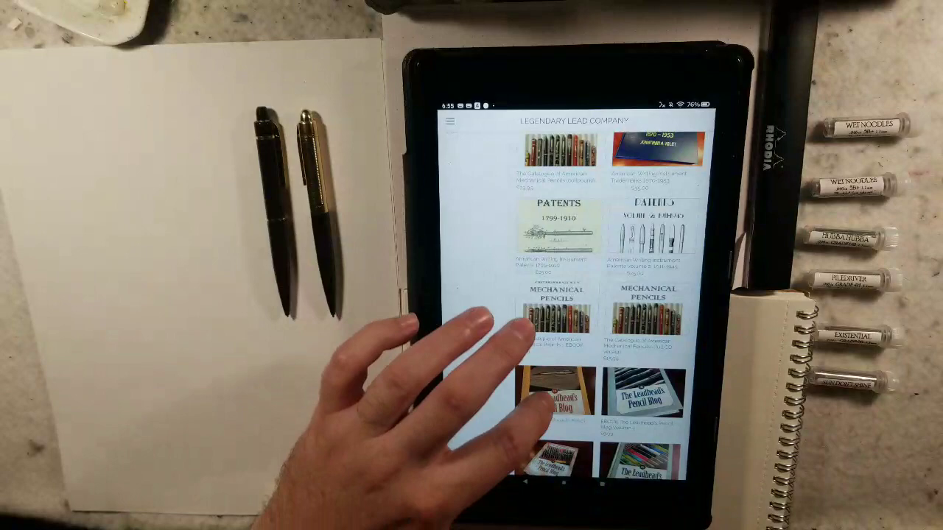
pyautogui.scroll(-3)
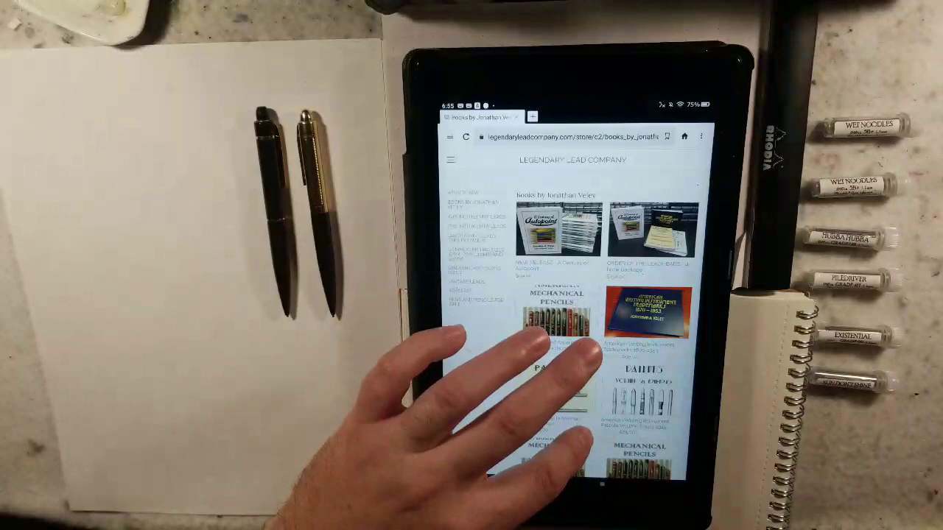
pyautogui.scroll(-3)
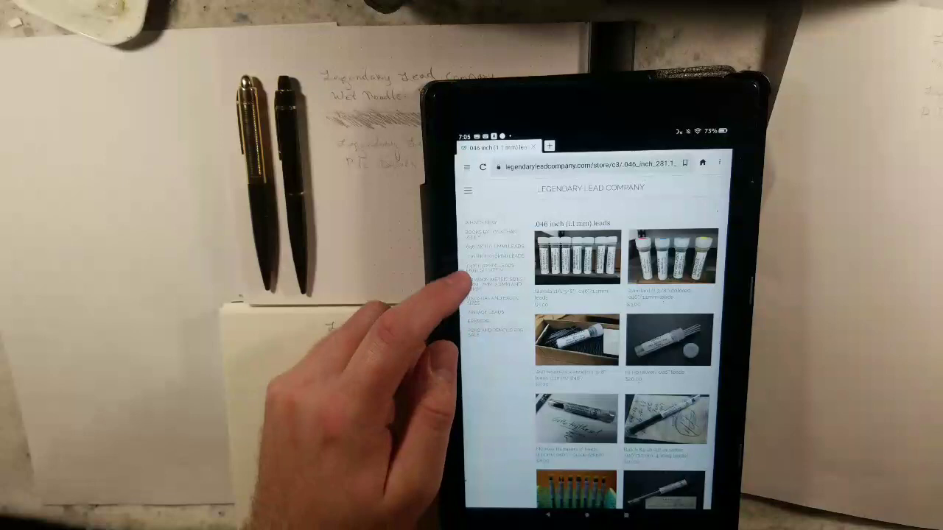
# - Go to the common metric lead sizes listing (1mm, 1.3mm, 2.0mm, 3.2mm) from the sidebar
pyautogui.click(484, 287)
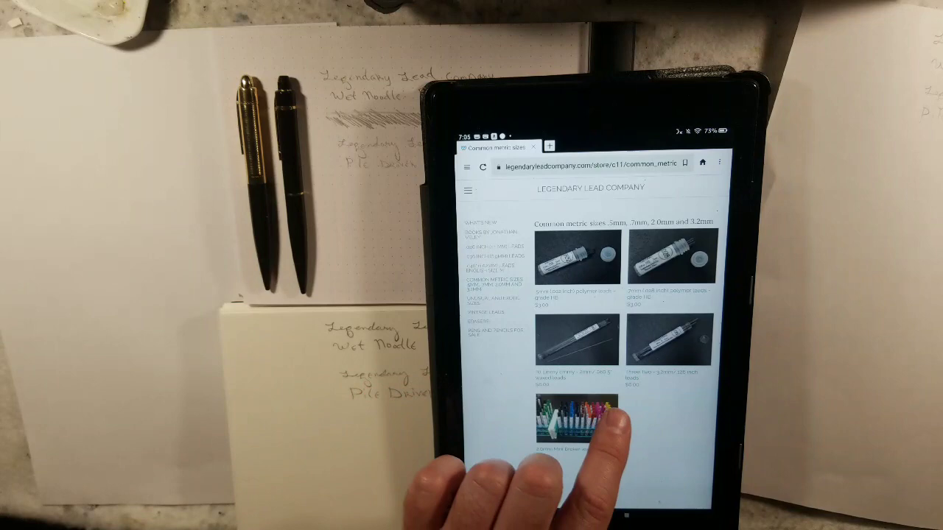